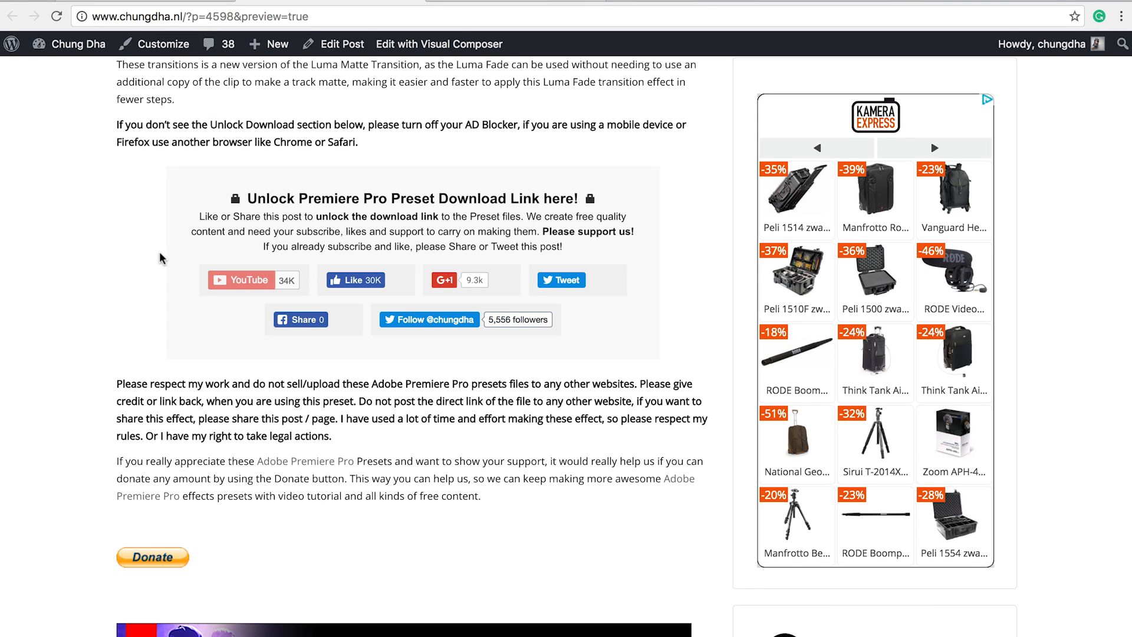
mouse_move(173, 271)
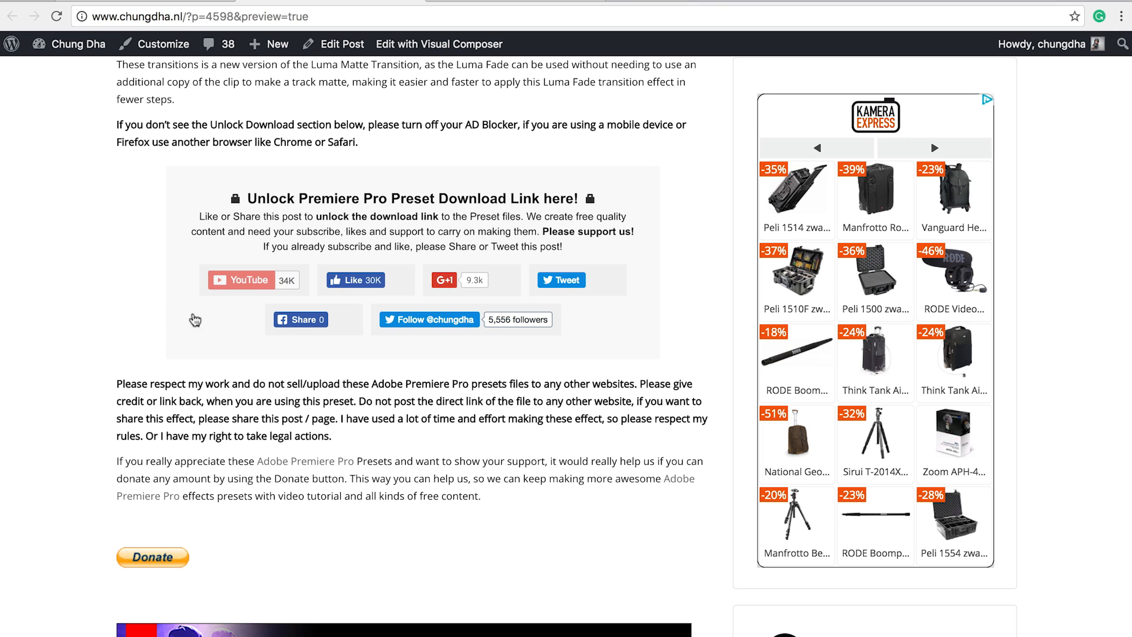
mouse_move(405, 292)
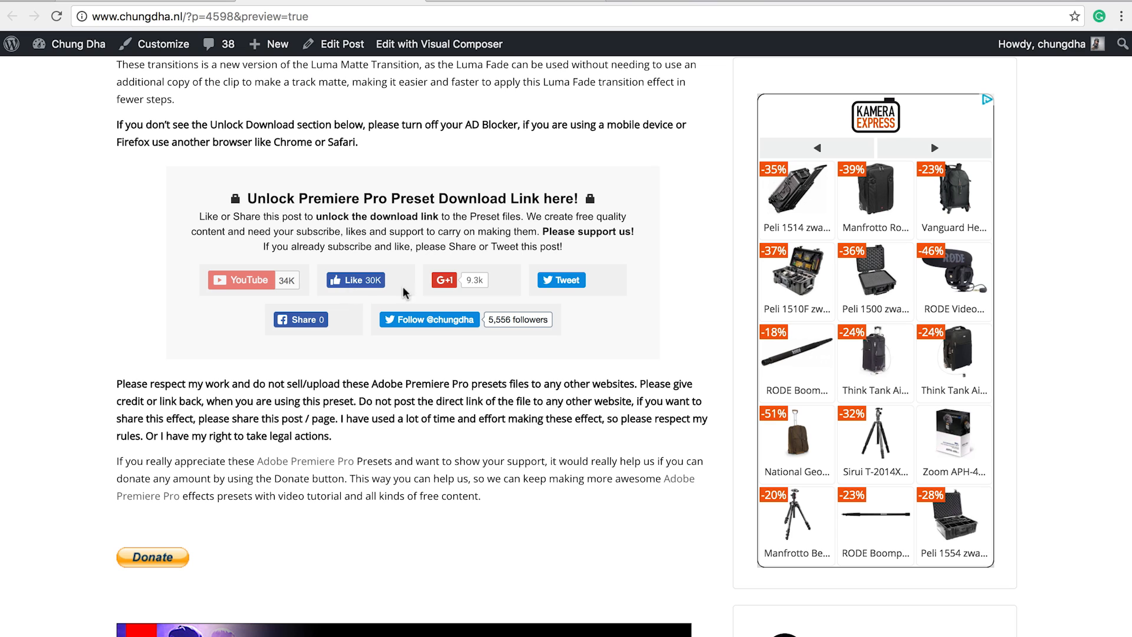
mouse_move(417, 332)
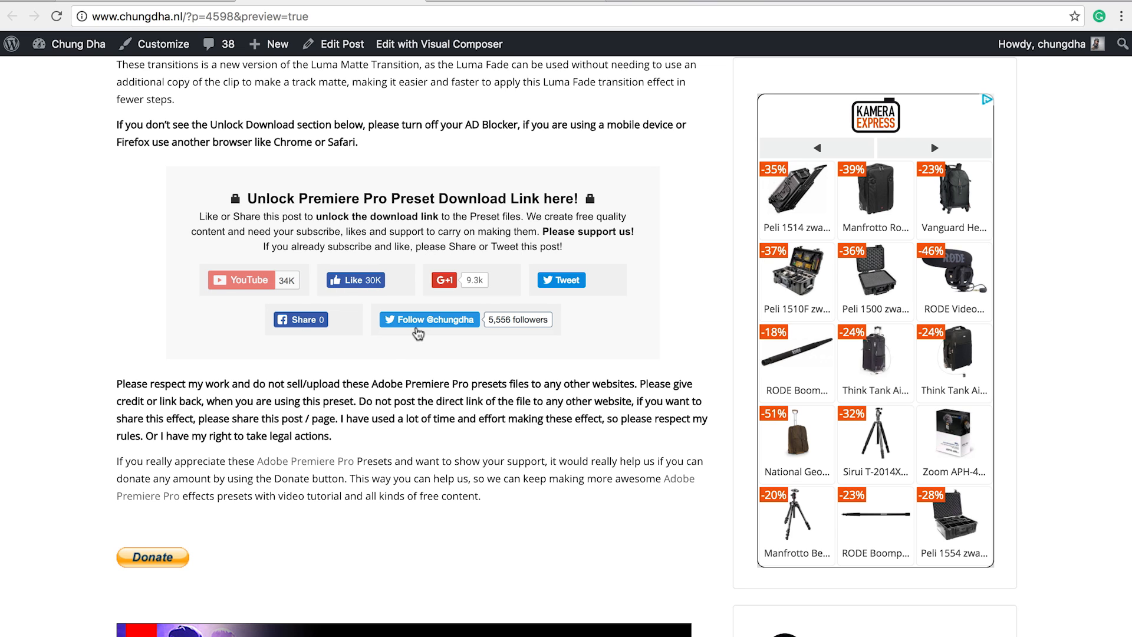
mouse_move(318, 289)
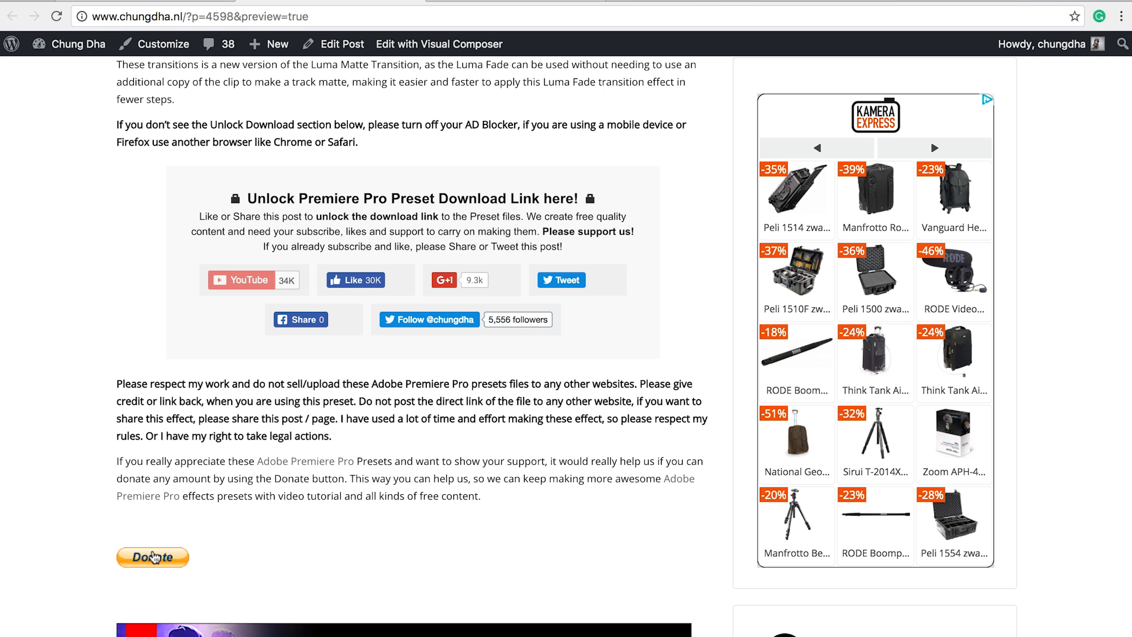
Import the Luma Fade preset via the Presets context menu and expand its Overlap 15 frames folder
scroll(down, 3)
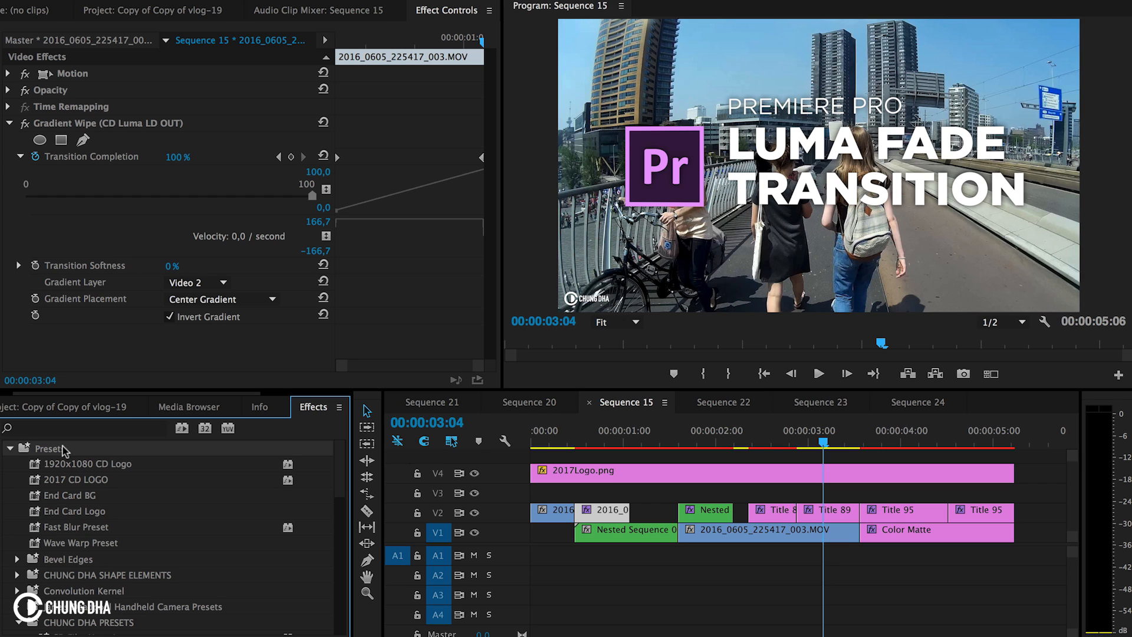
right_click(45, 448)
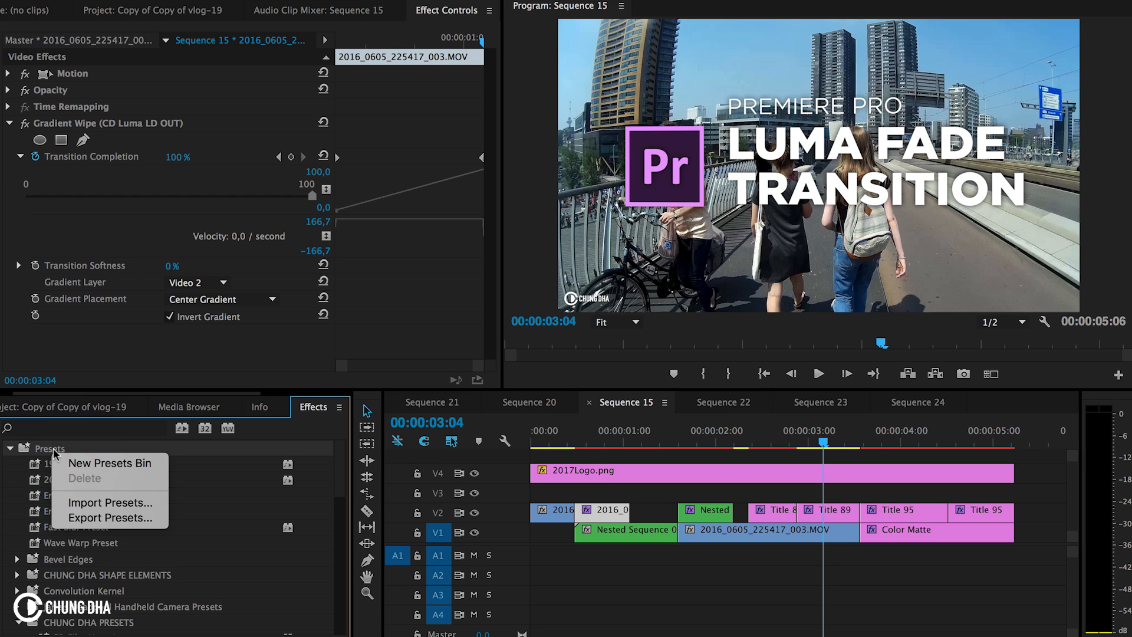
mouse_move(105, 502)
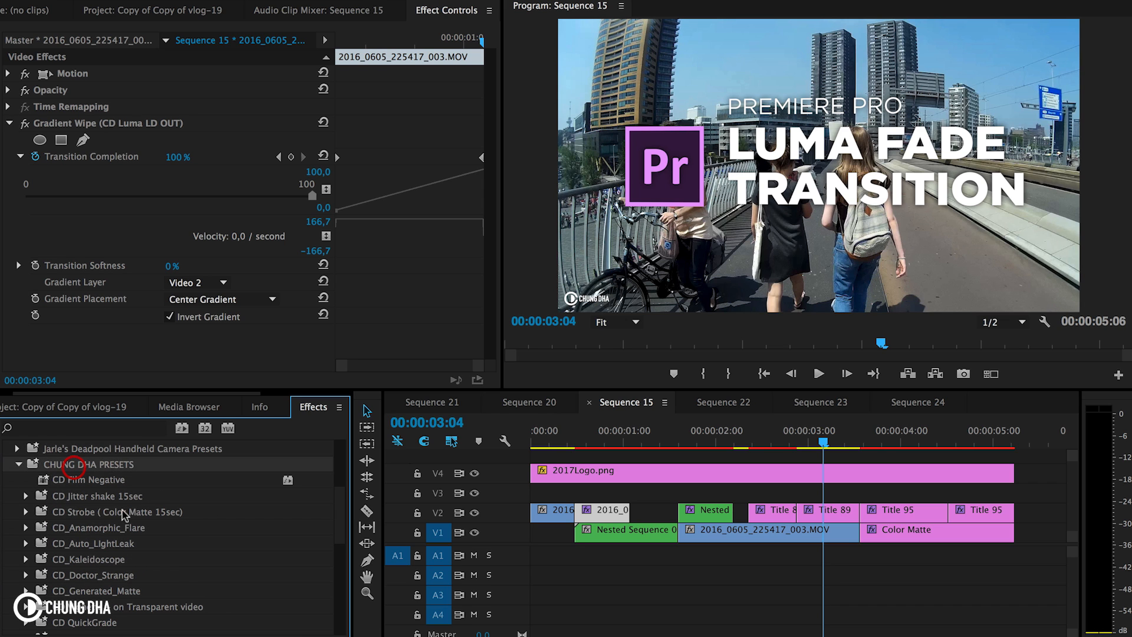
scroll(down, 3)
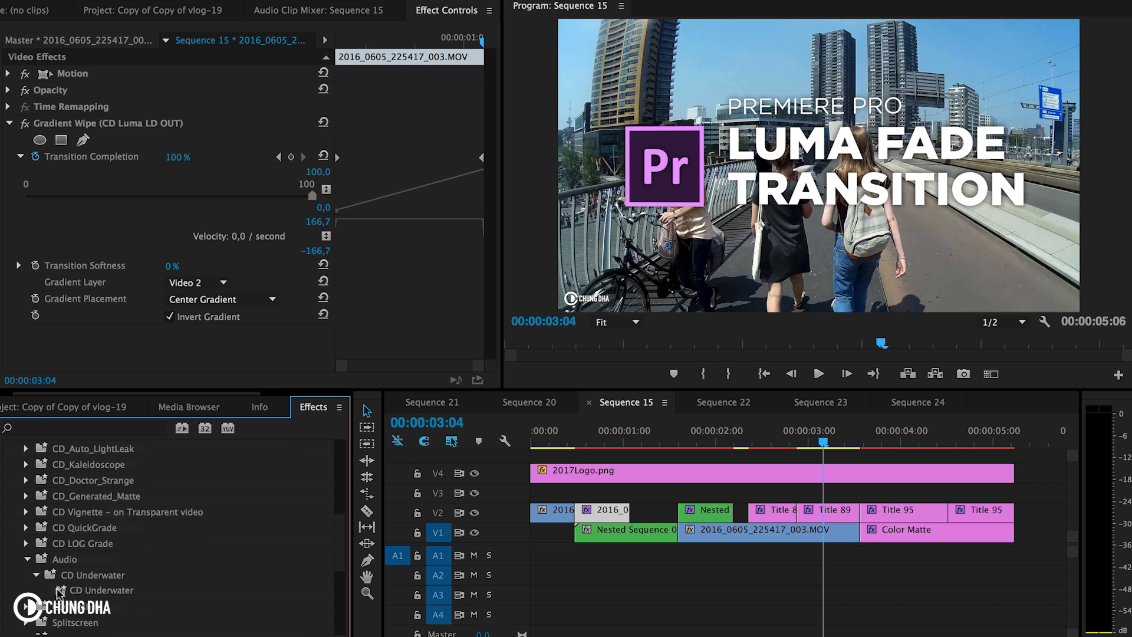
click(31, 496)
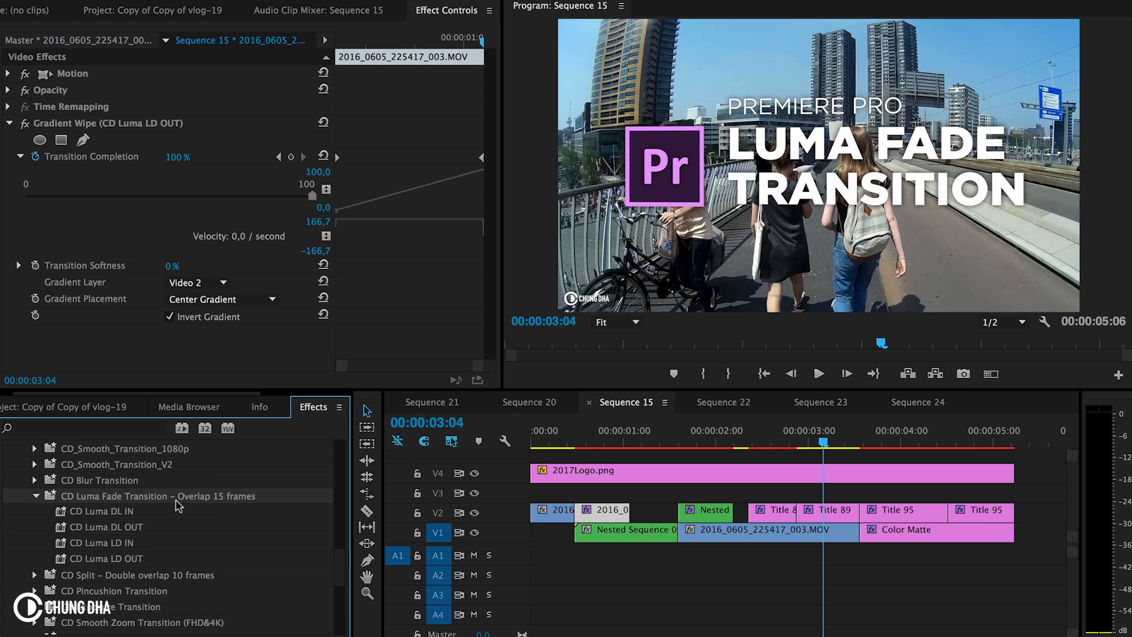
mouse_move(183, 506)
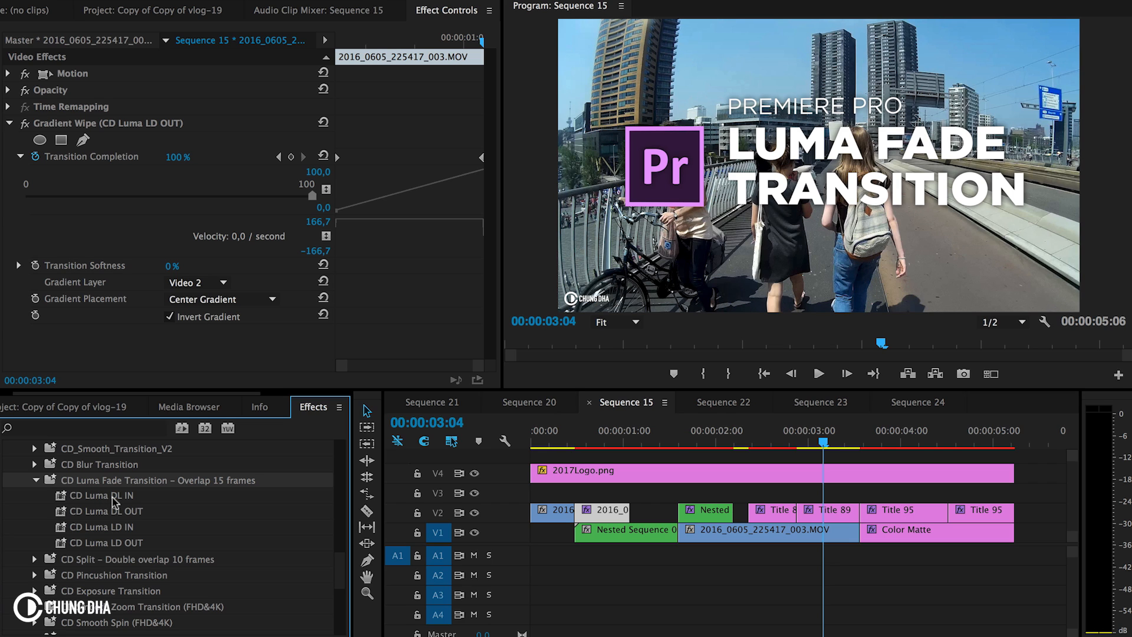
mouse_move(111, 527)
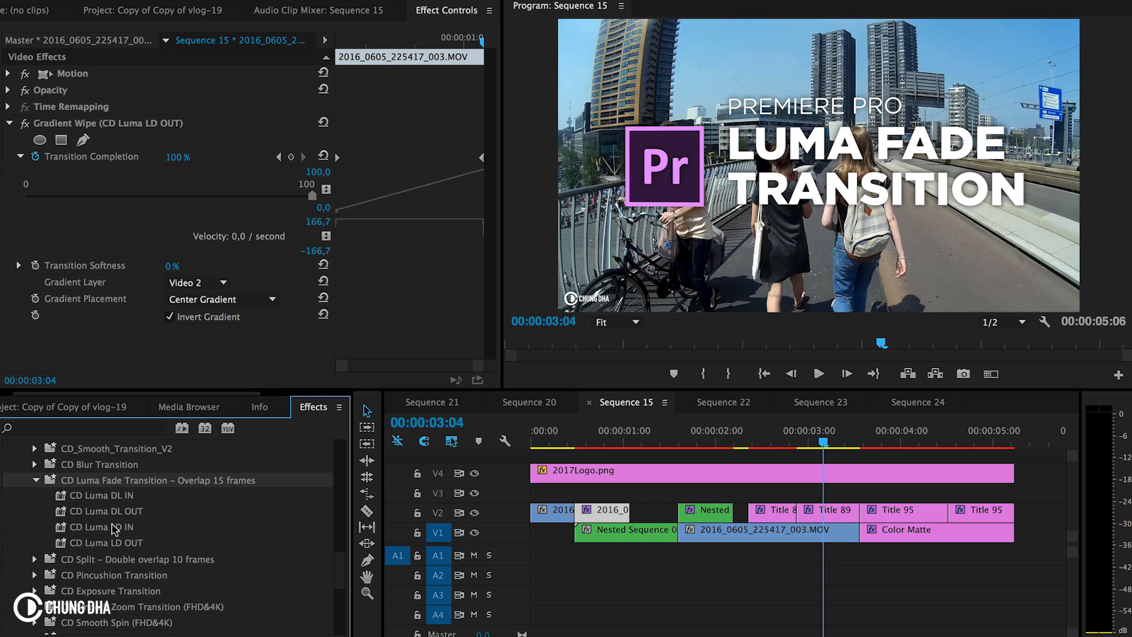
mouse_move(113, 530)
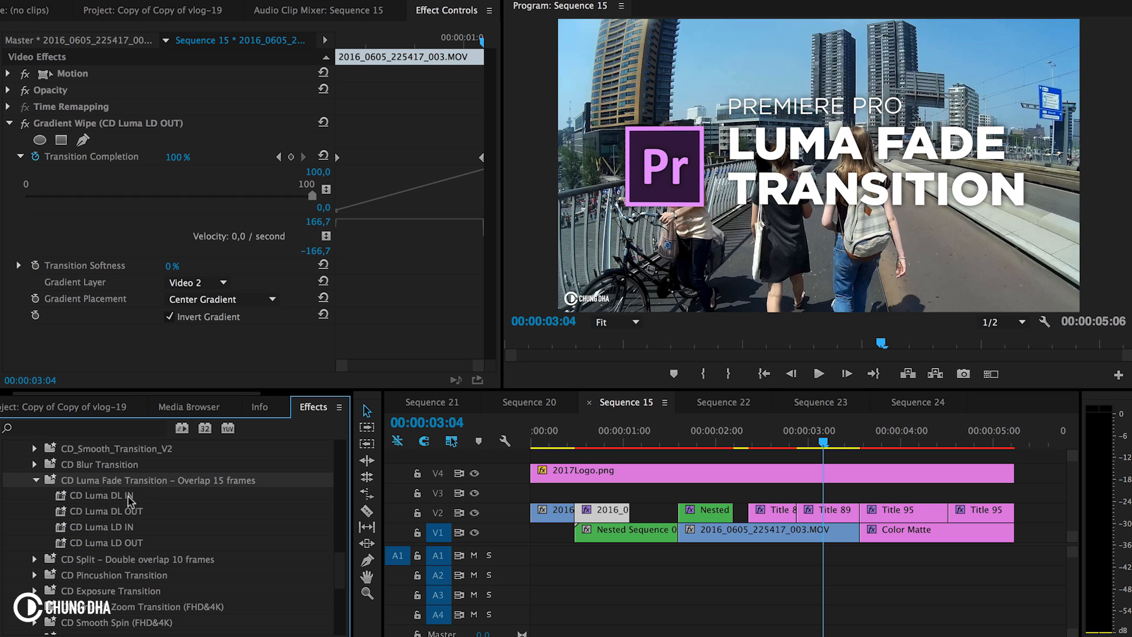
mouse_move(128, 510)
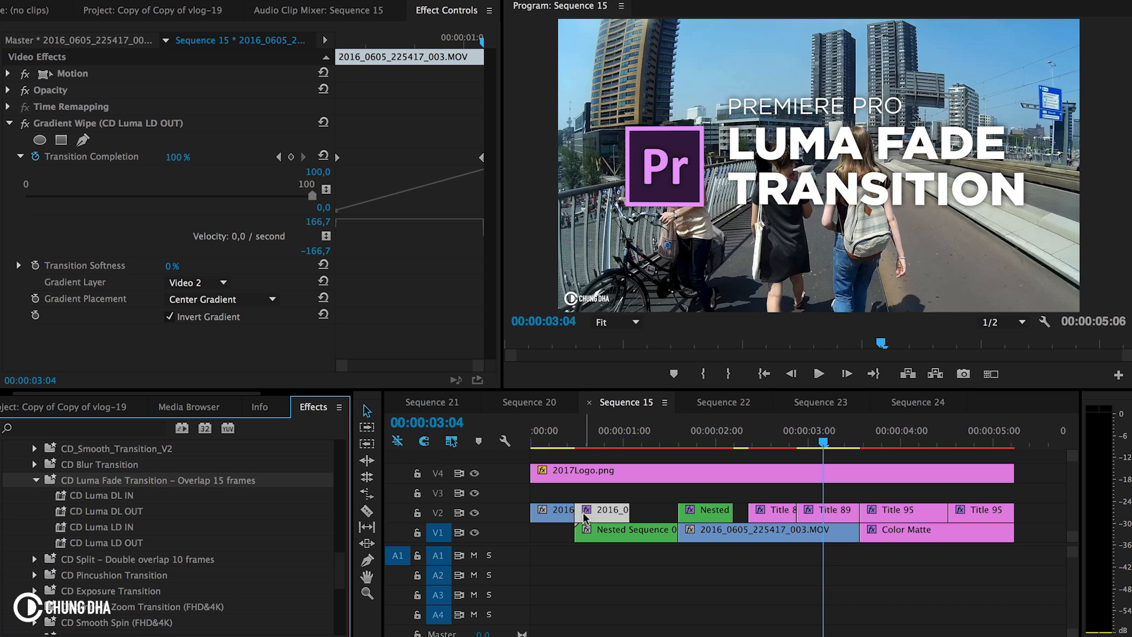
mouse_move(120, 519)
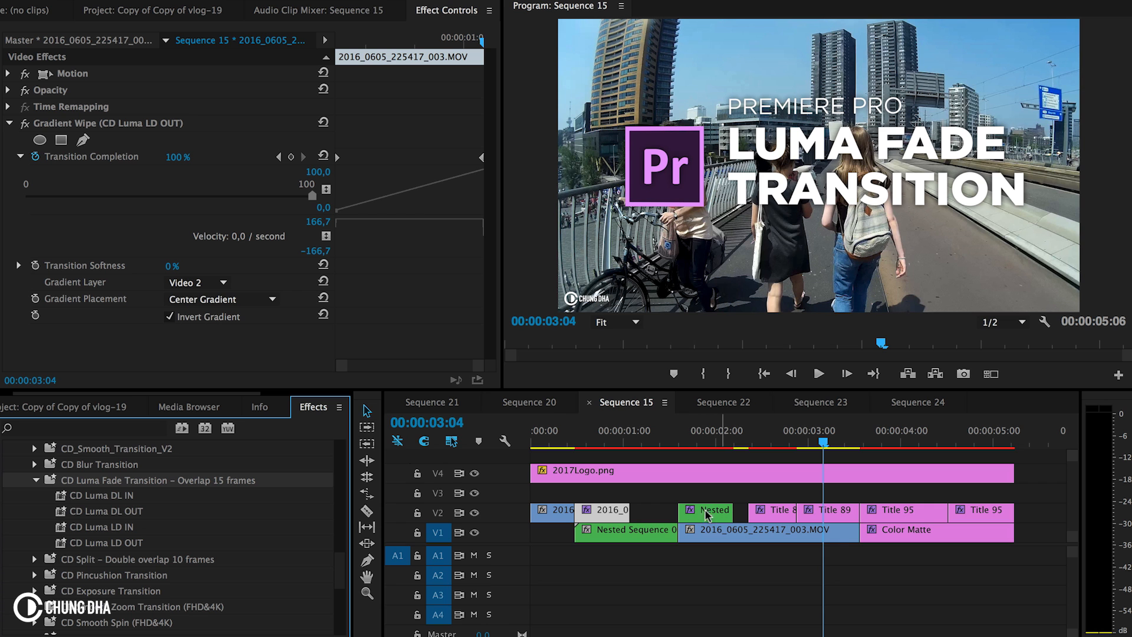
Apply CD Luma LD OUT to the 15-frame V2 end piece and scrub to preview the gradient wipe
click(599, 443)
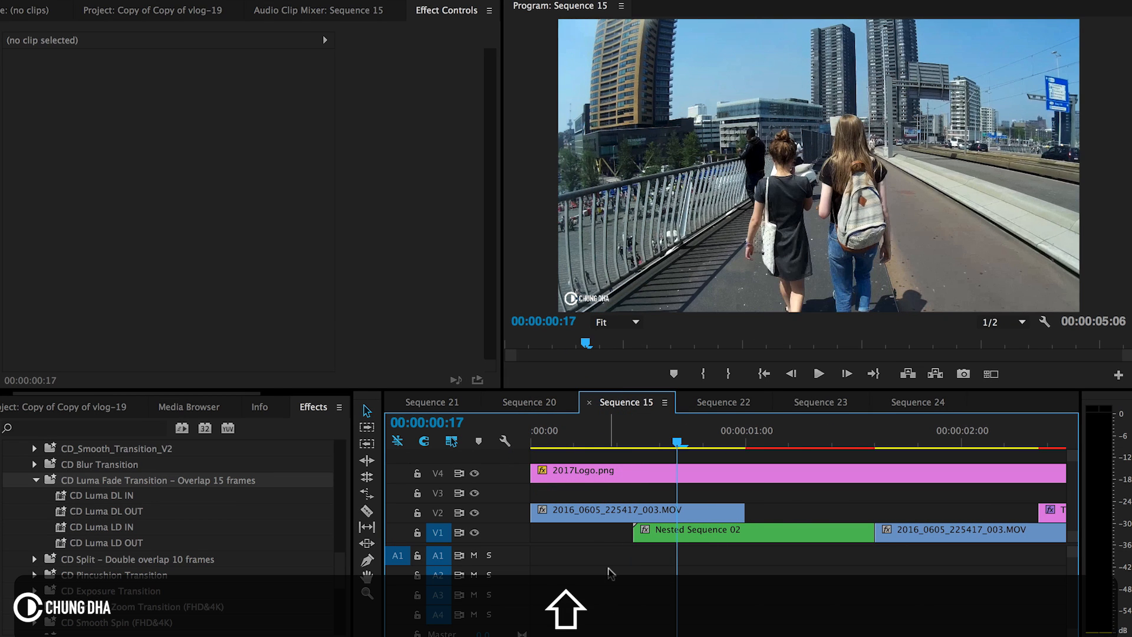
click(763, 448)
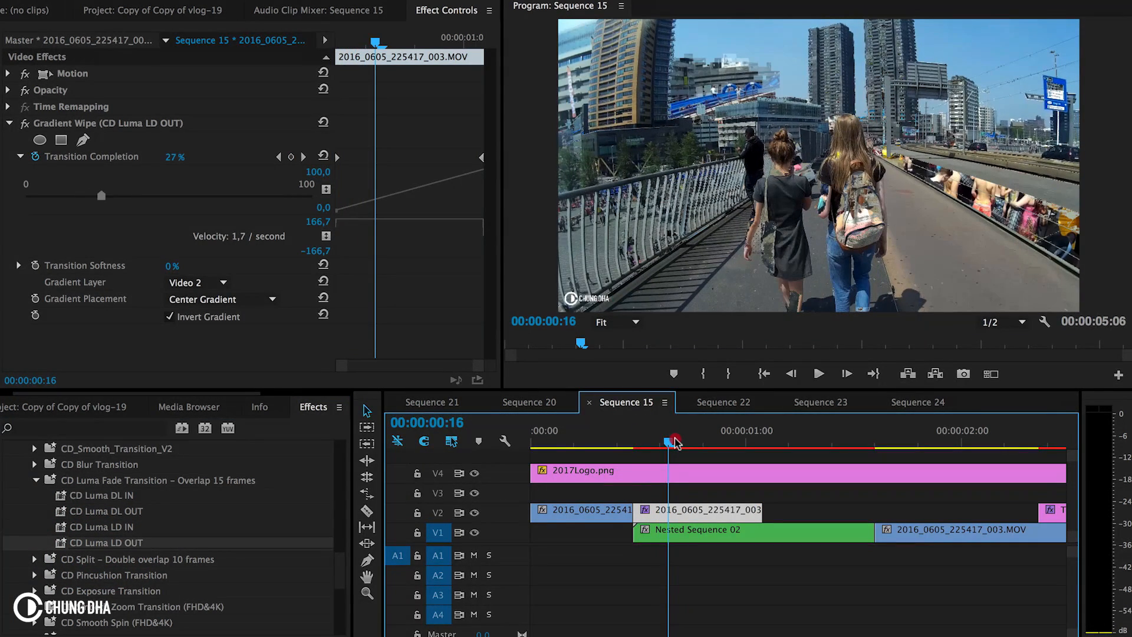
drag(673, 441, 699, 441)
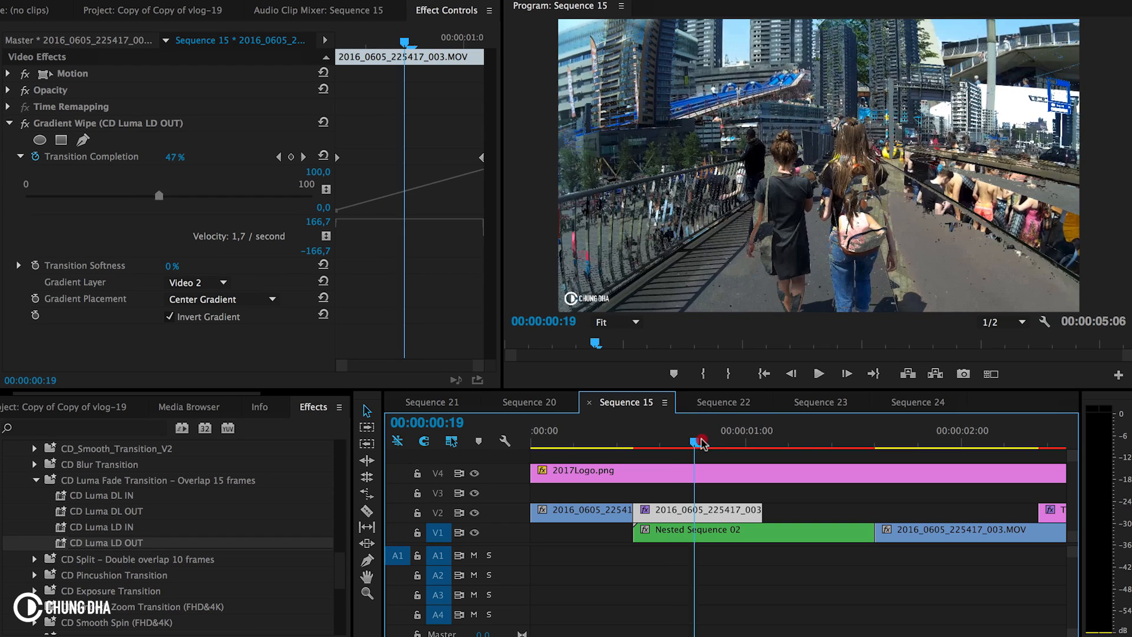